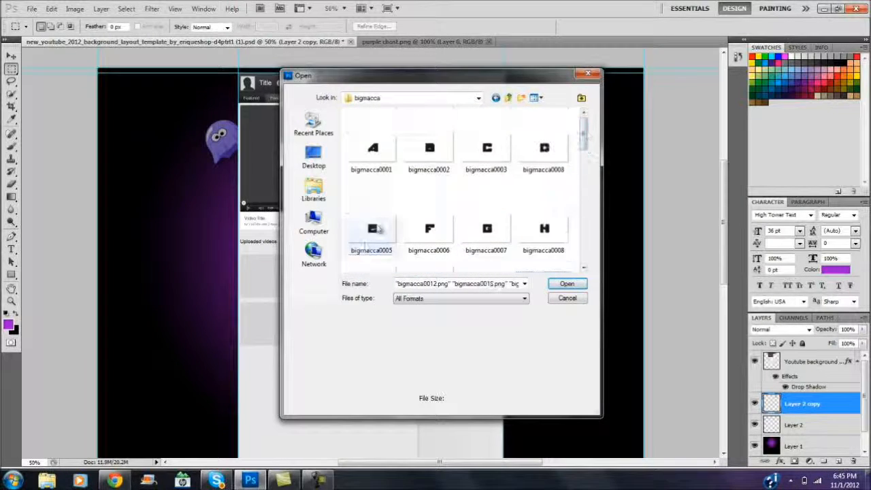
Load the P, U, R and E letter PNGs into one transparent document spelling PURE.
{"action": "left_click", "coordinate": [566, 284]}
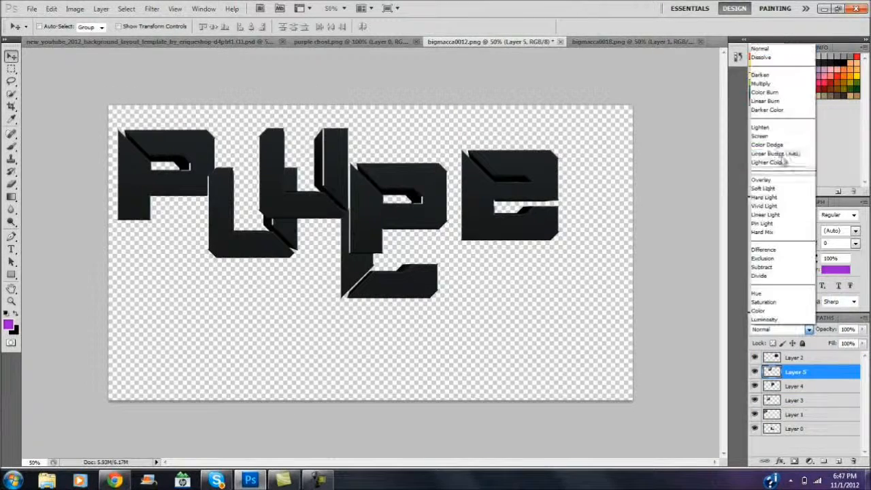
Position the merged PURE lettering vertically along the side of the purple channel layout.
{"action": "left_click", "coordinate": [147, 41]}
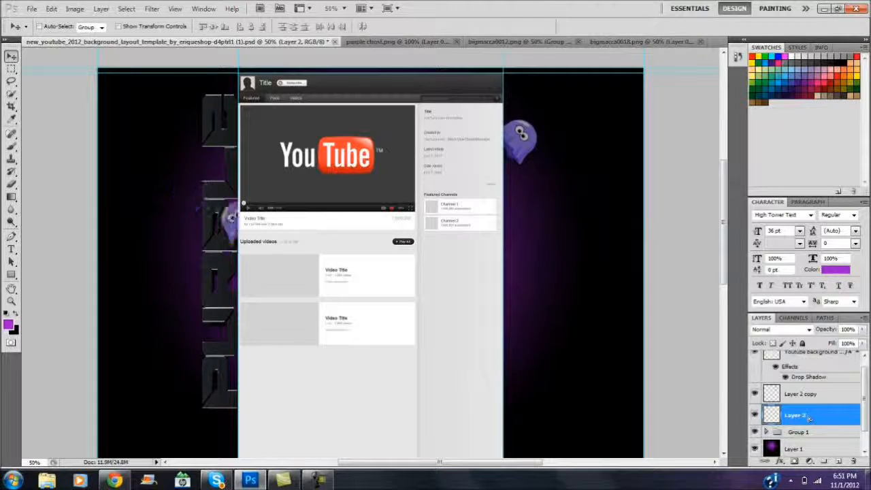
Place the G and H PNGs in a new document and bring up the letter file list again.
{"action": "left_click", "coordinate": [422, 41]}
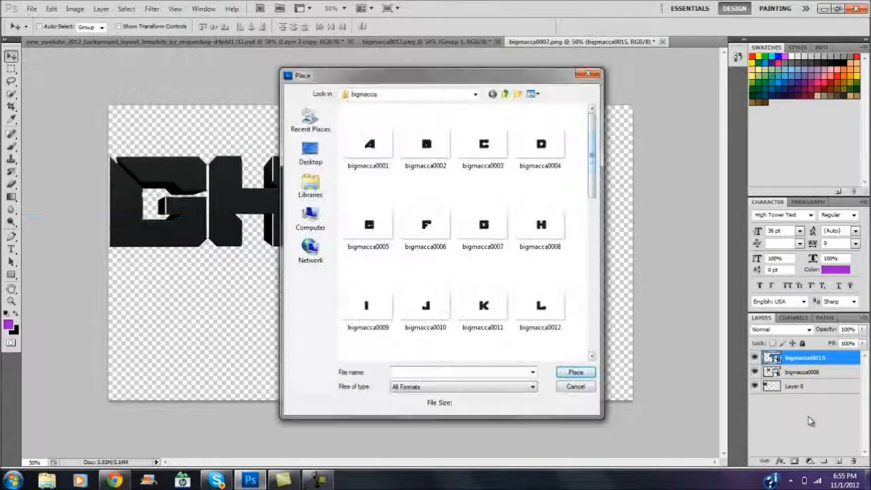
Place O, S and T after G and H to complete the GHOST row.
{"action": "left_click", "coordinate": [574, 373]}
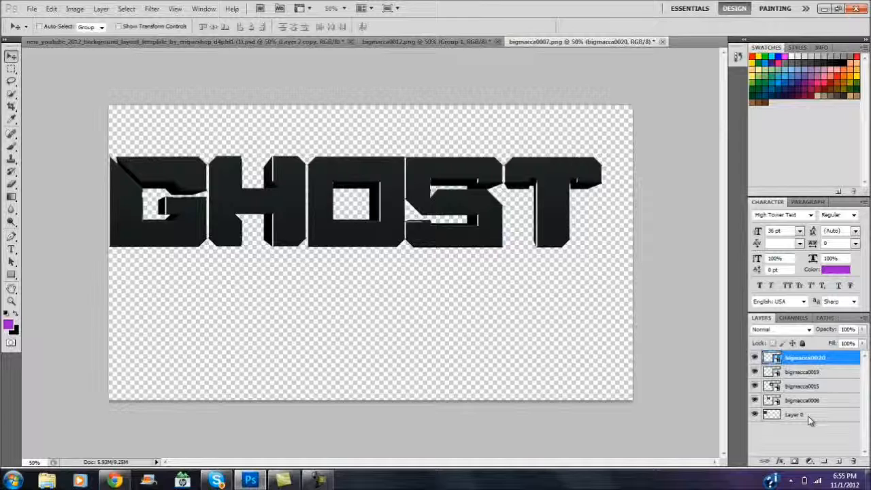